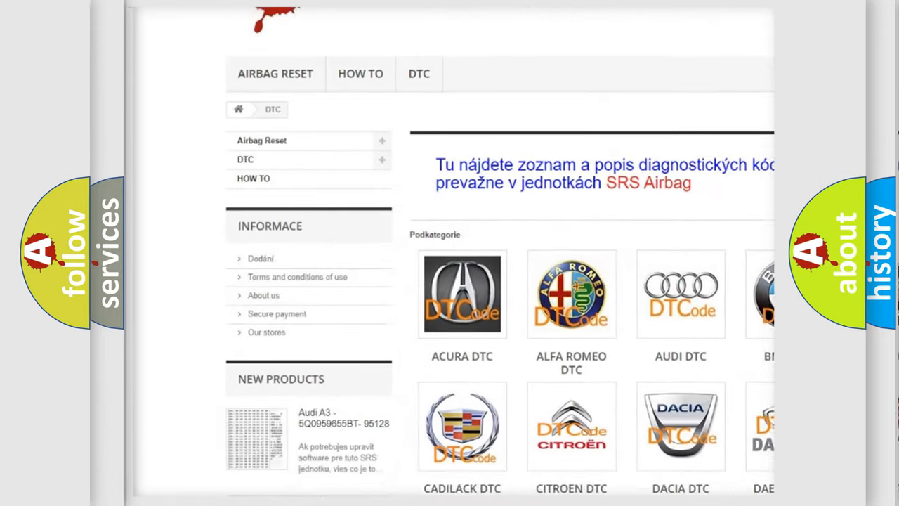
pyautogui.scroll(-3)
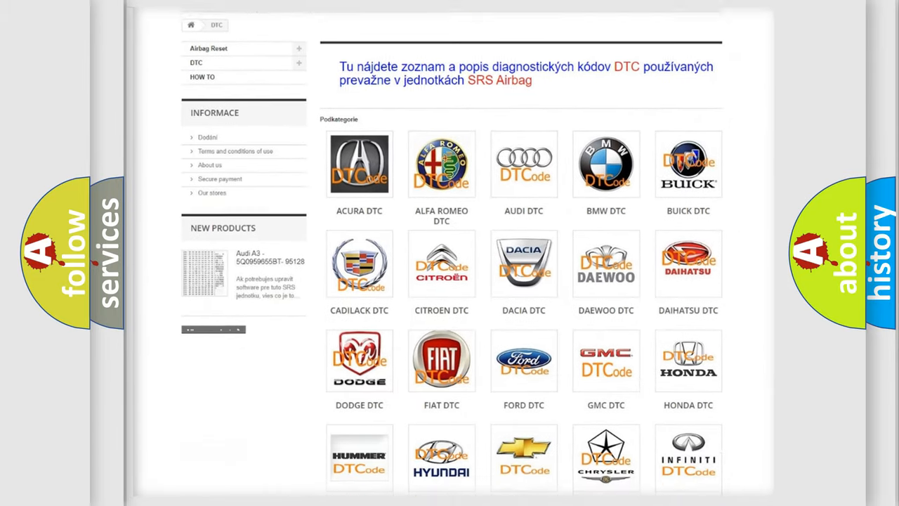
pyautogui.scroll(-3)
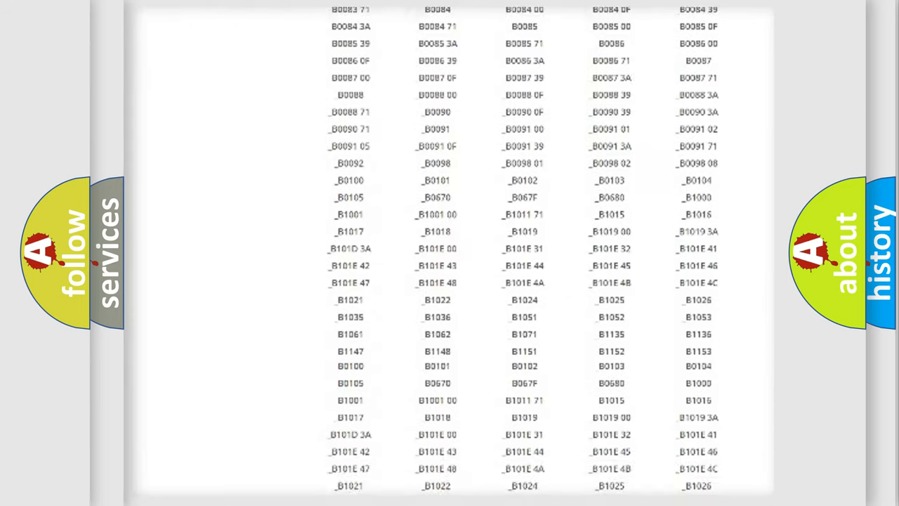
pyautogui.scroll(-3)
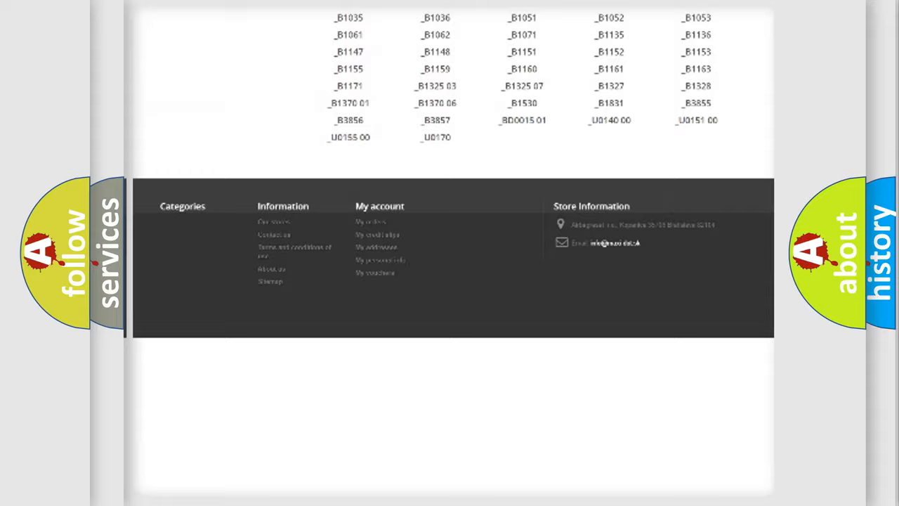